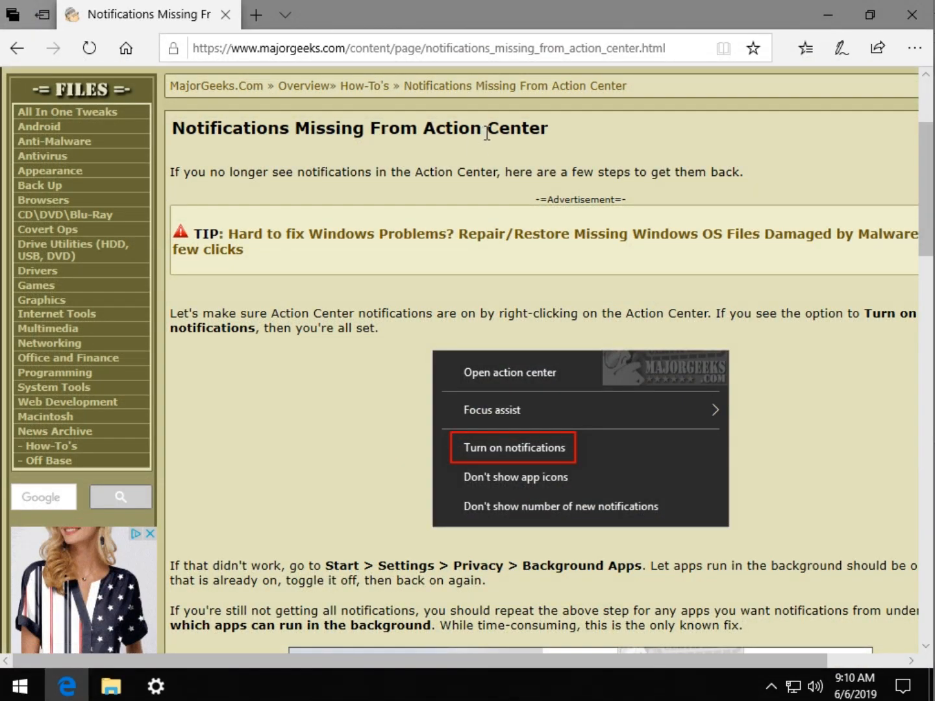
{"action": "mouse_move", "coordinate": [551, 190]}
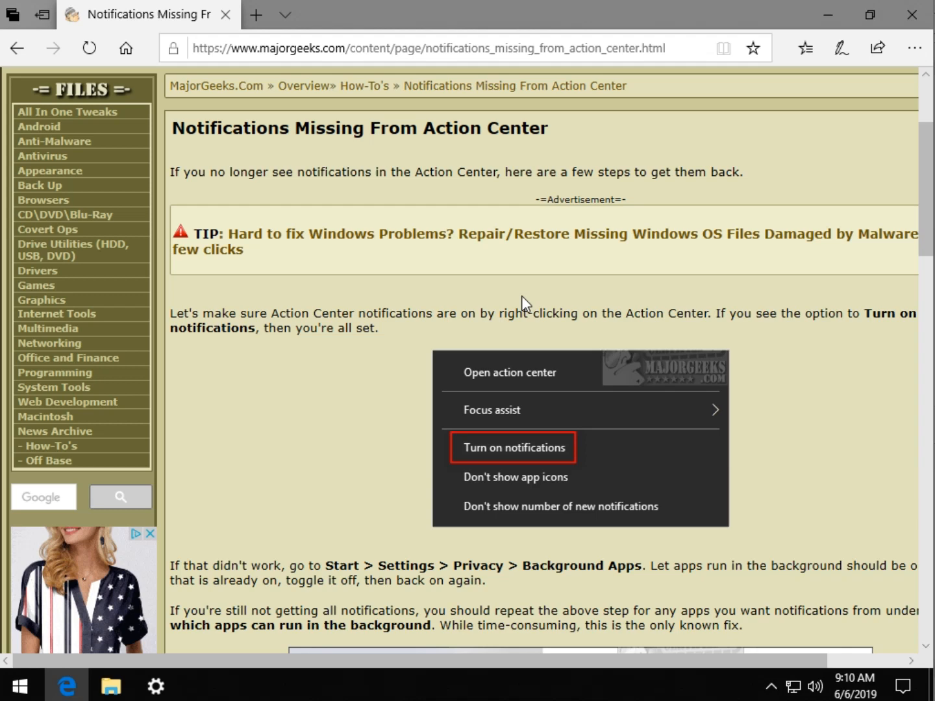
{"action": "mouse_move", "coordinate": [719, 493]}
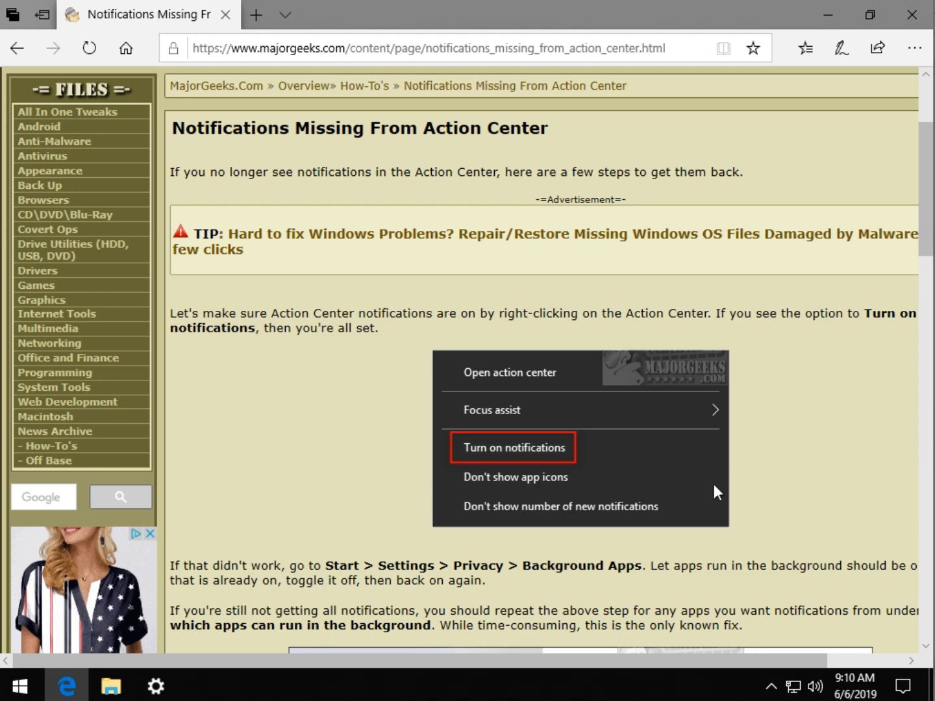
{"action": "mouse_move", "coordinate": [393, 503]}
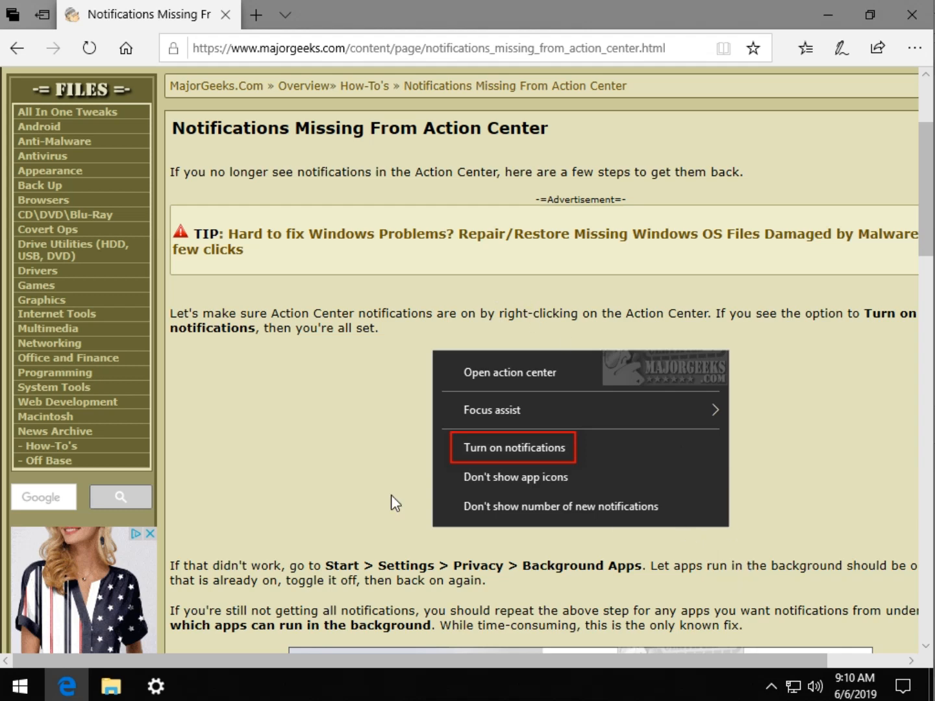
{"action": "mouse_move", "coordinate": [394, 502]}
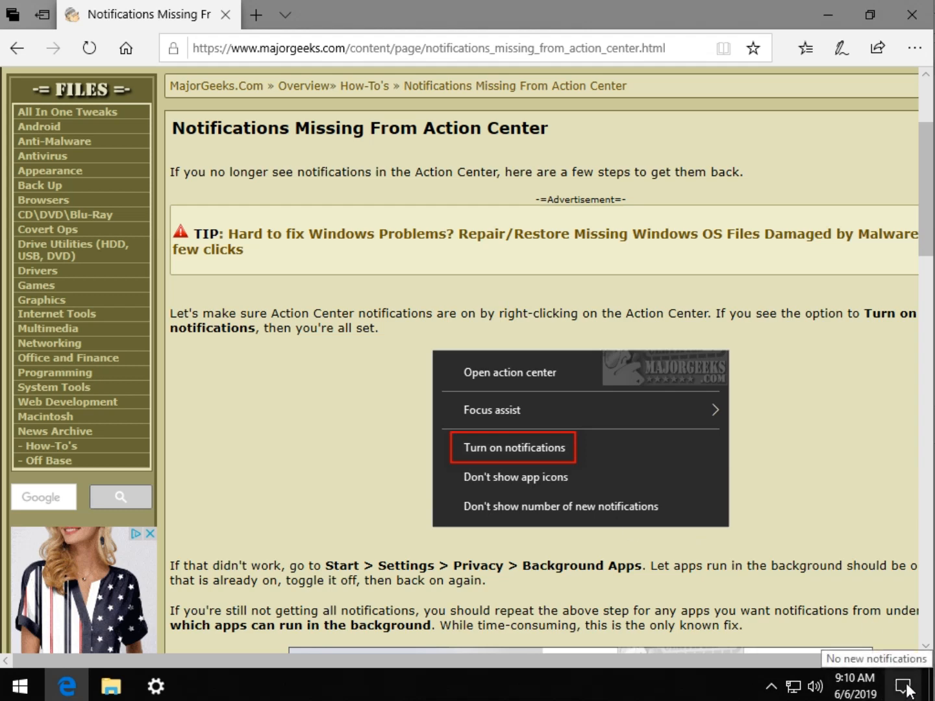
Confirm Action Center notifications are on, then bring up Windows Settings from the taskbar.
{"action": "right_click", "coordinate": [908, 687]}
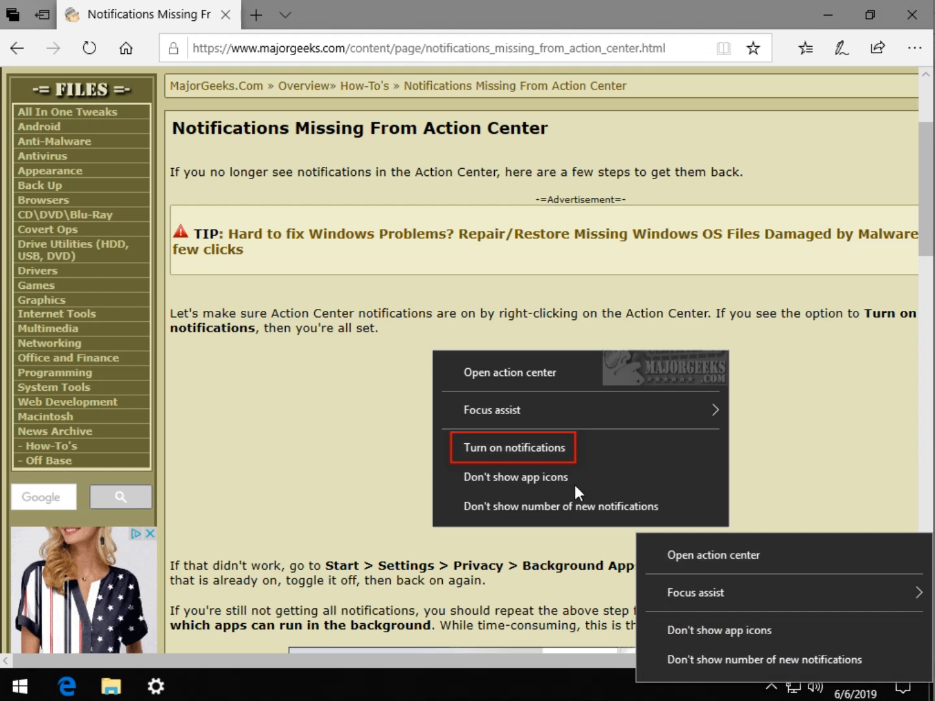
{"action": "mouse_move", "coordinate": [712, 630]}
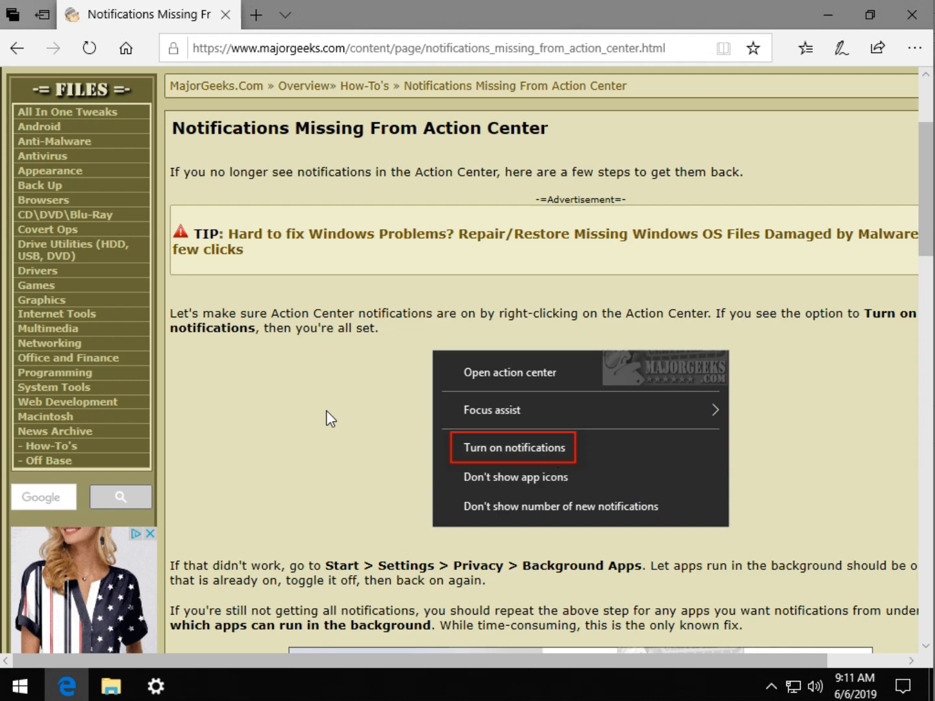
{"action": "scroll", "scroll_direction": "down", "scroll_amount": 3}
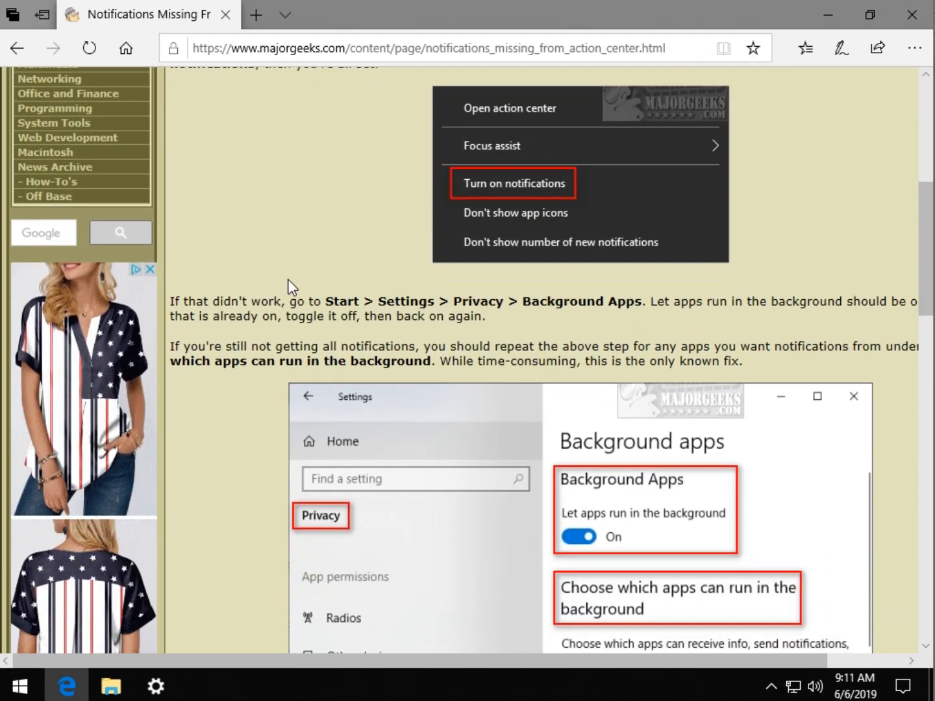
{"action": "mouse_move", "coordinate": [692, 317]}
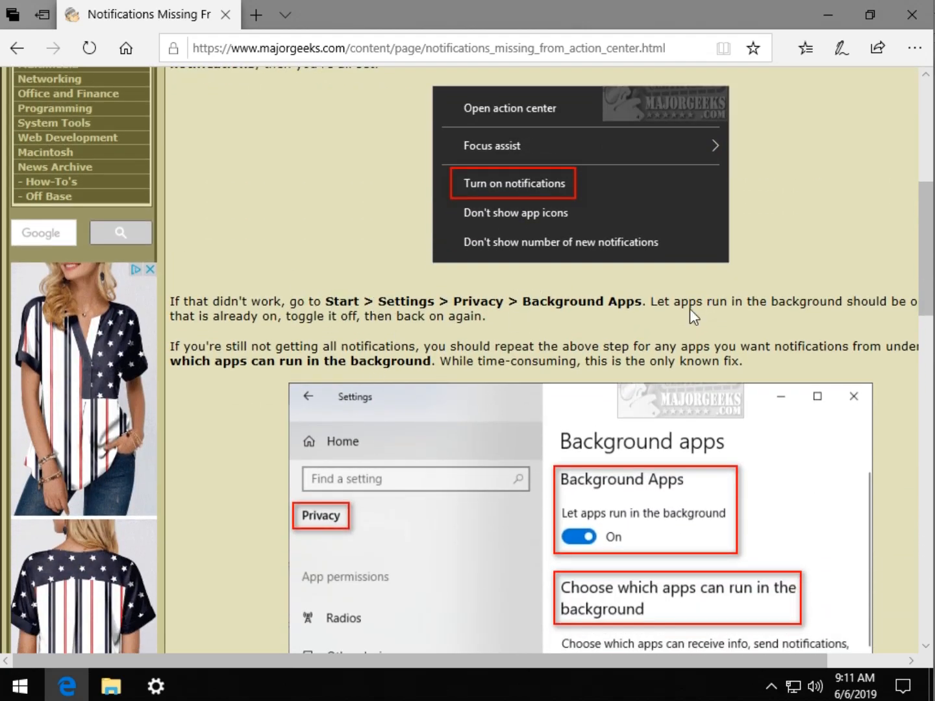
{"action": "left_click", "coordinate": [24, 684]}
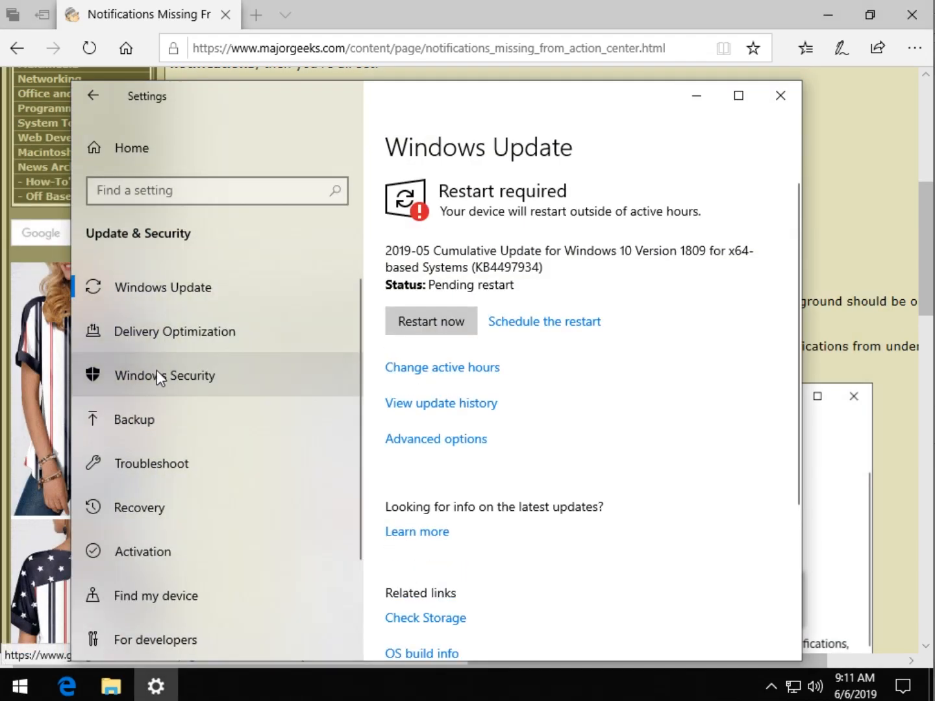
In Privacy, scroll to App permissions and open the Background apps page.
{"action": "scroll", "scroll_direction": "down", "scroll_amount": 3}
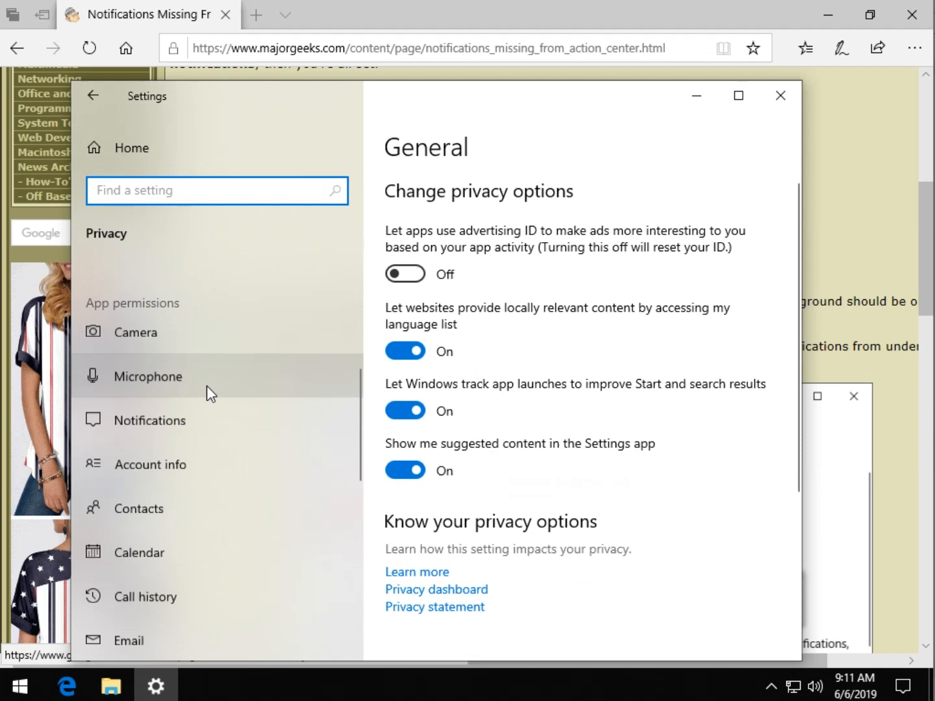
{"action": "scroll", "scroll_direction": "down", "scroll_amount": 3}
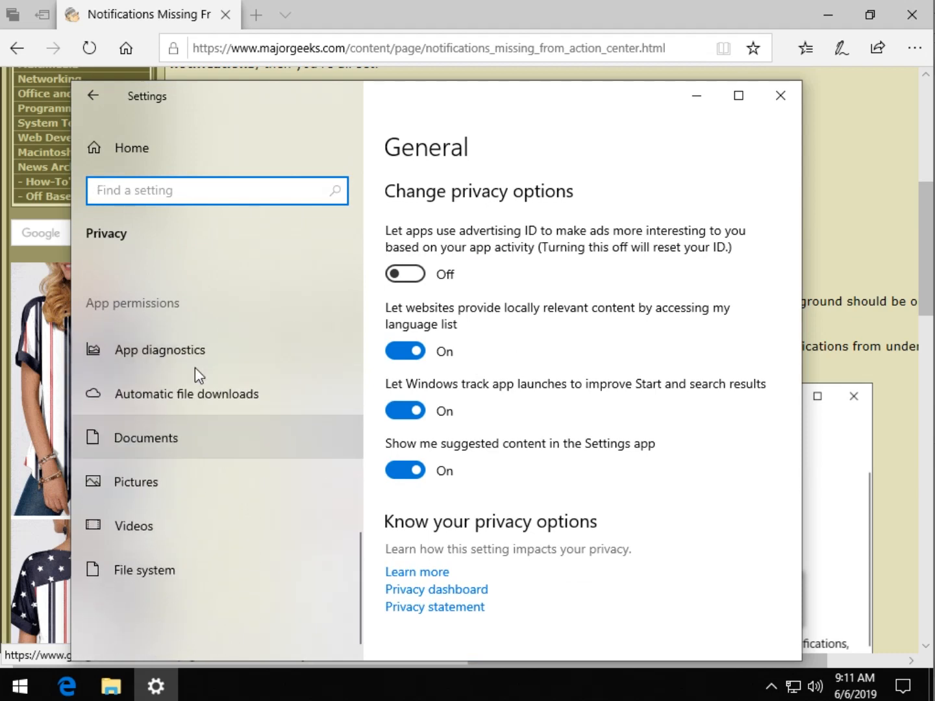
{"action": "left_click", "coordinate": [162, 366]}
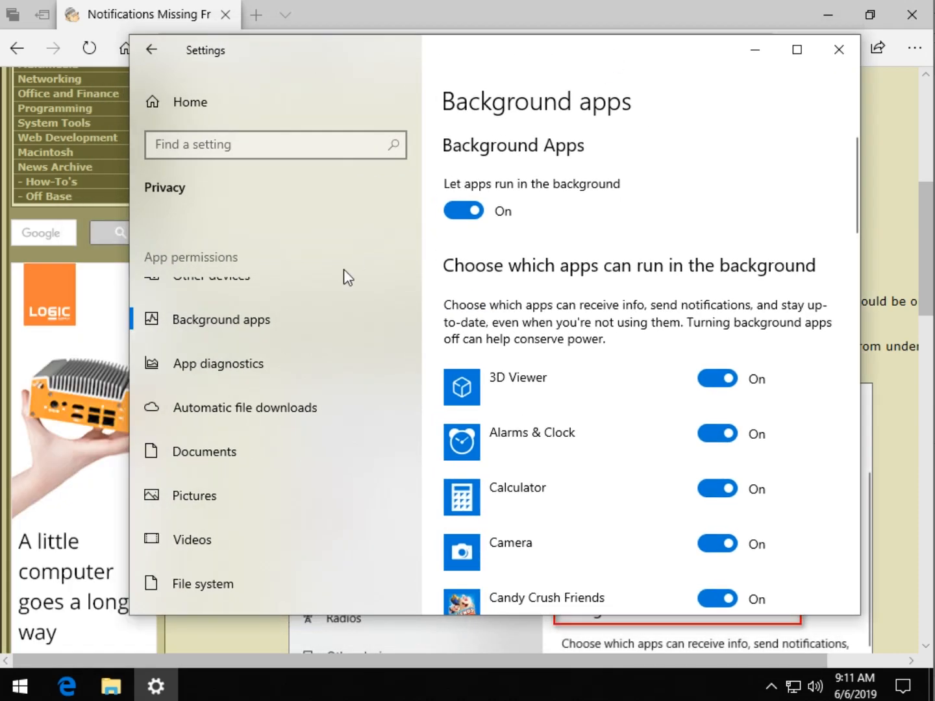
{"action": "left_click", "coordinate": [835, 49]}
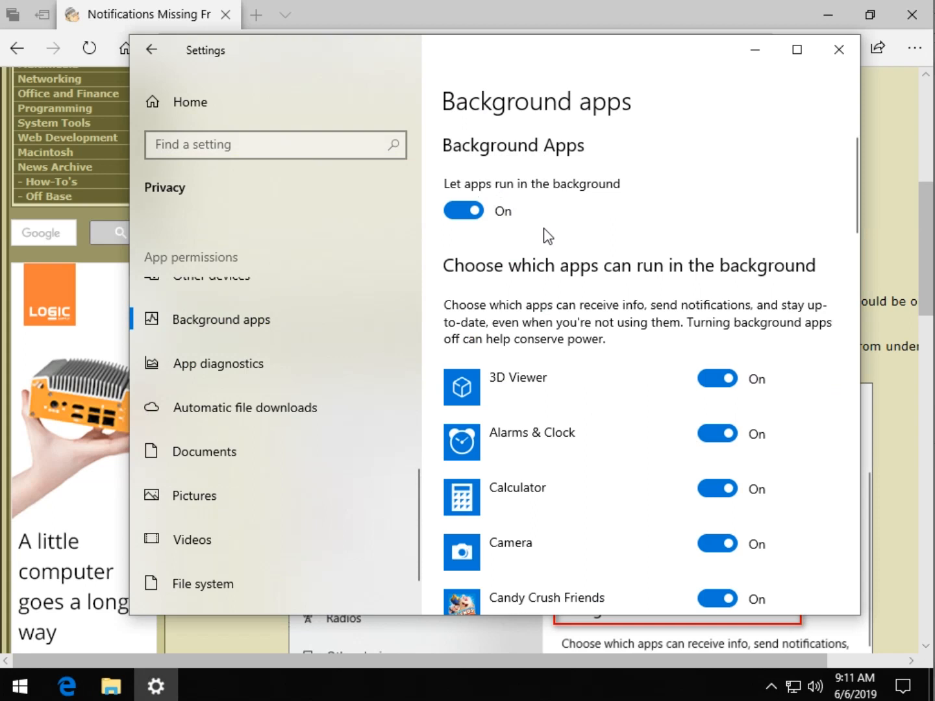
{"action": "scroll", "scroll_direction": "down", "scroll_amount": 3}
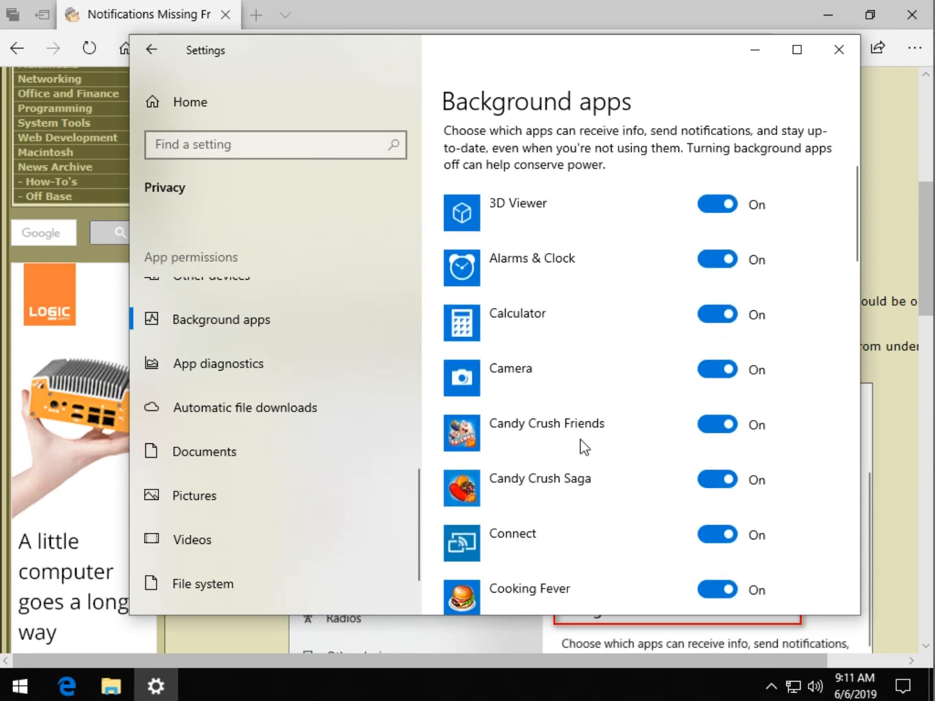
{"action": "scroll", "scroll_direction": "down", "scroll_amount": 3}
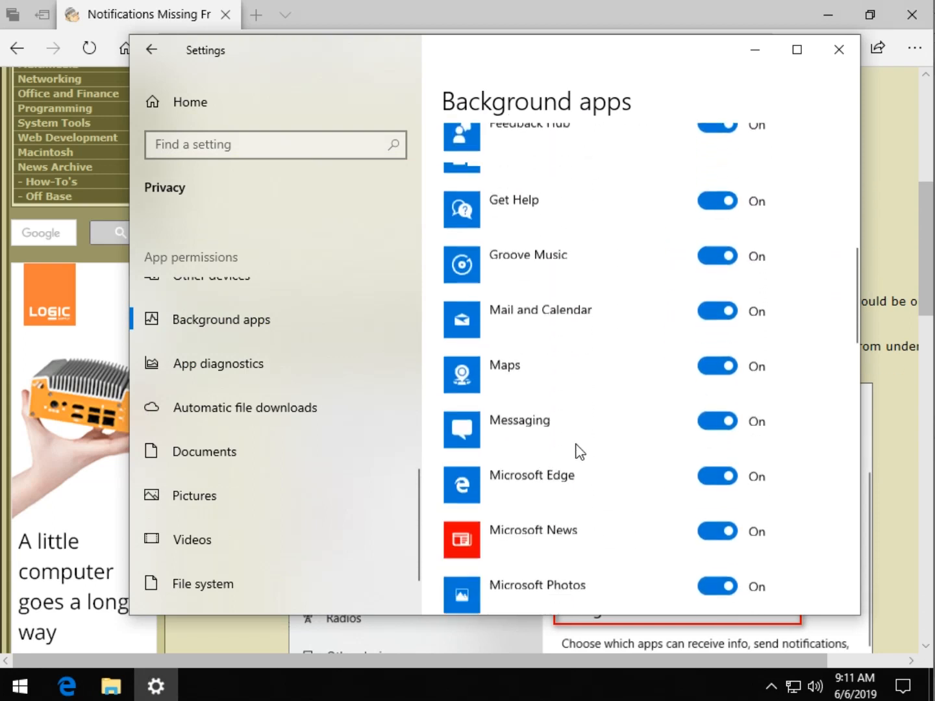
{"action": "scroll", "scroll_direction": "up", "scroll_amount": 3}
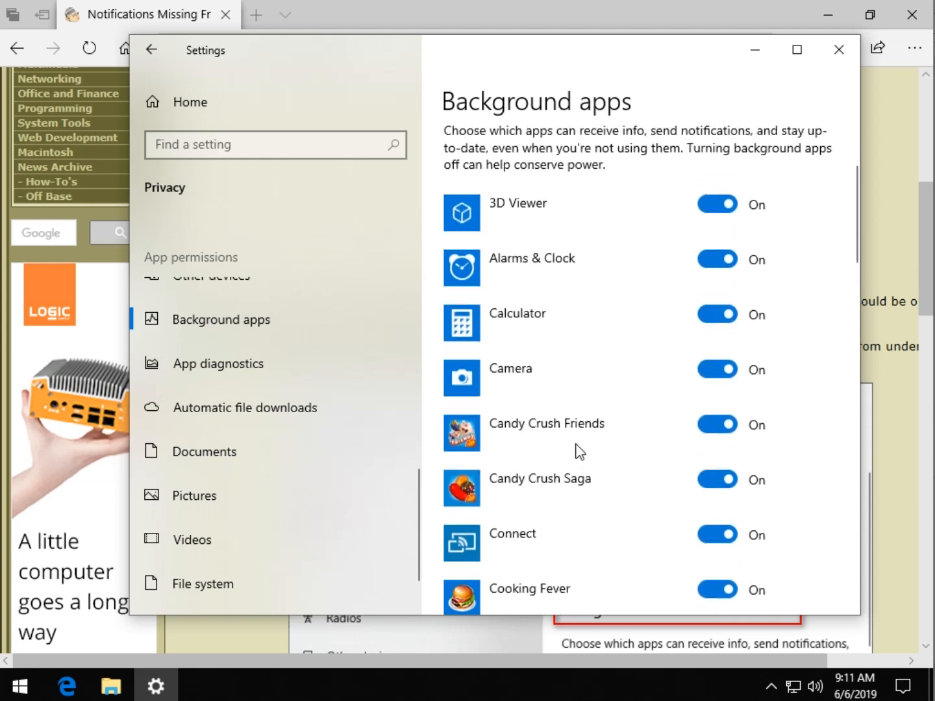
{"action": "scroll", "scroll_direction": "down", "scroll_amount": 3}
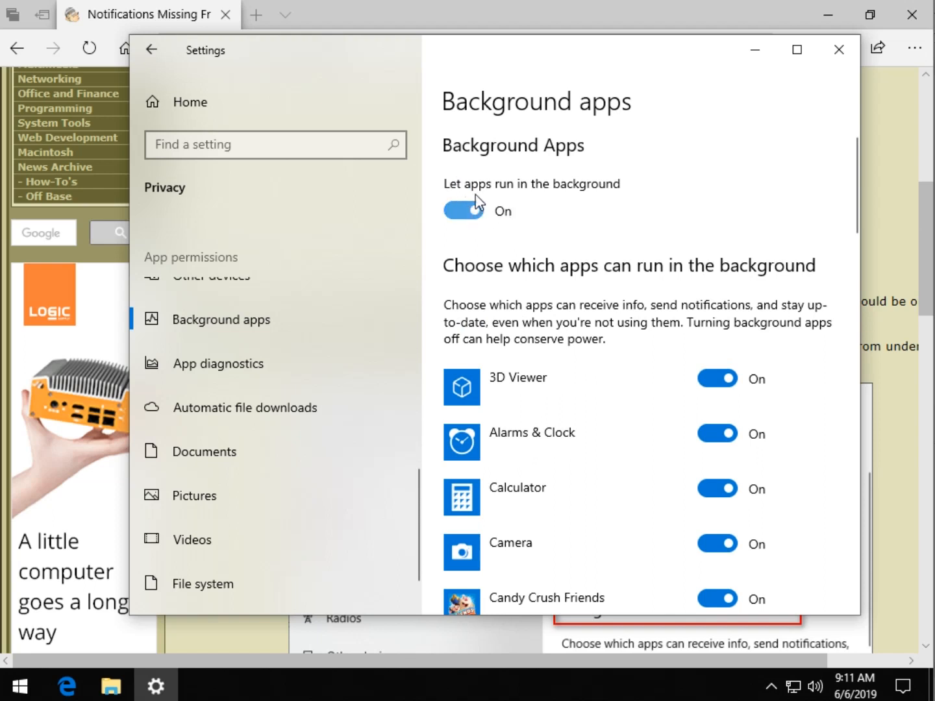
{"action": "mouse_move", "coordinate": [571, 232]}
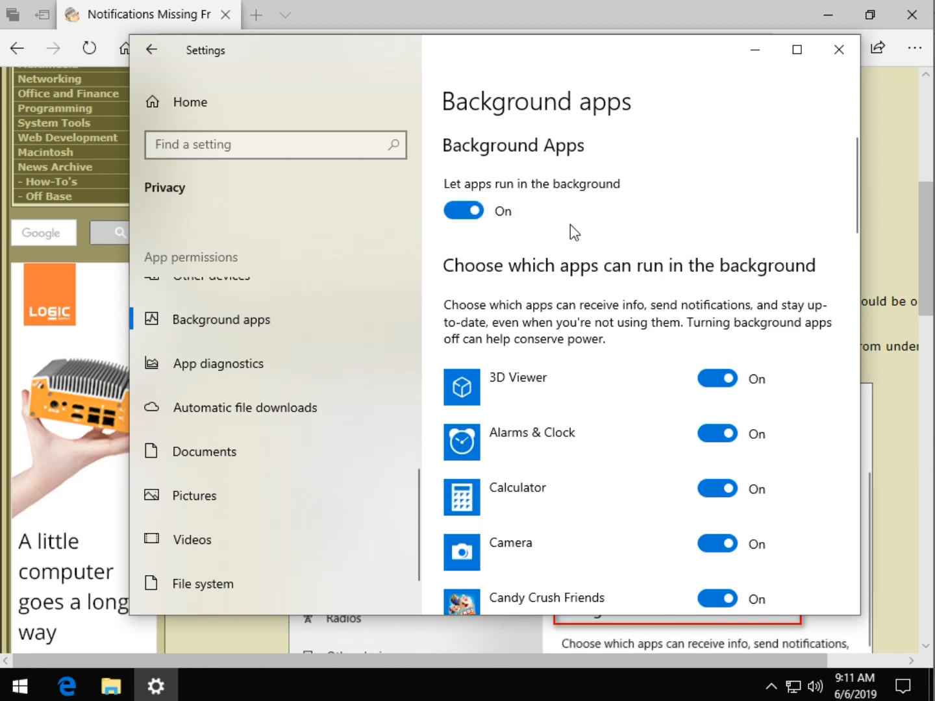
{"action": "mouse_move", "coordinate": [561, 233]}
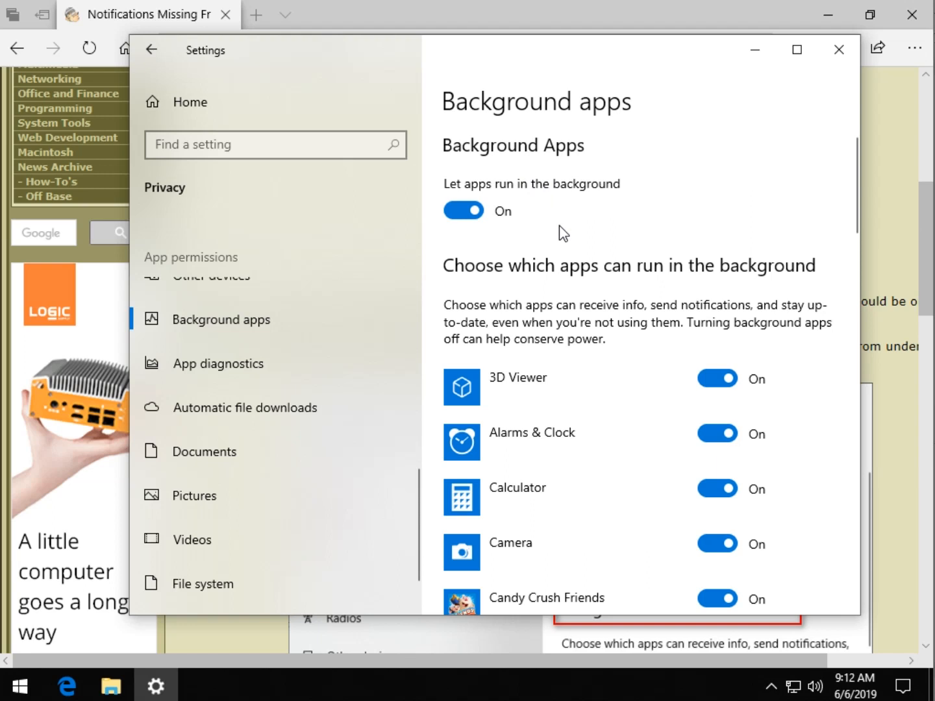
Review the per-app background toggles, leaving 3D Viewer off and the other apps on.
{"action": "scroll", "scroll_direction": "down", "scroll_amount": 3}
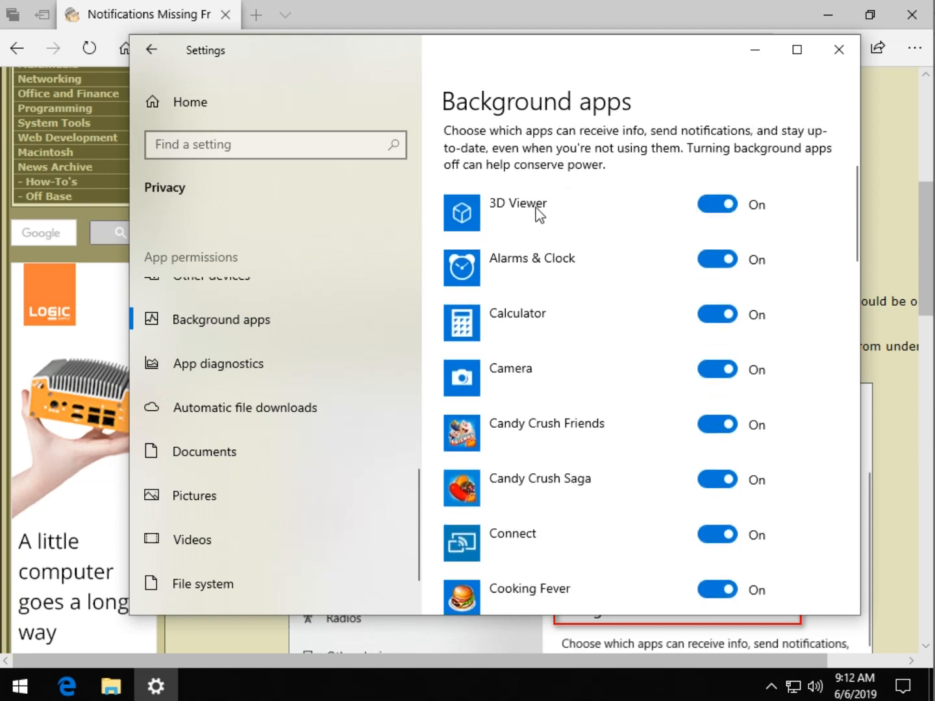
{"action": "scroll", "scroll_direction": "down", "scroll_amount": 3}
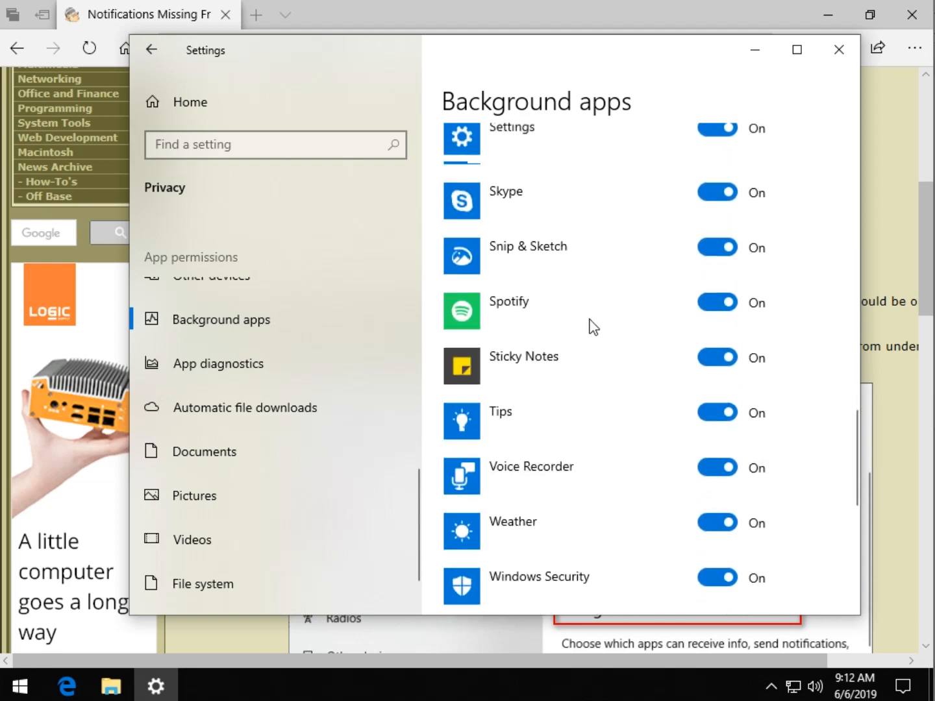
{"action": "scroll", "scroll_direction": "down", "scroll_amount": 3}
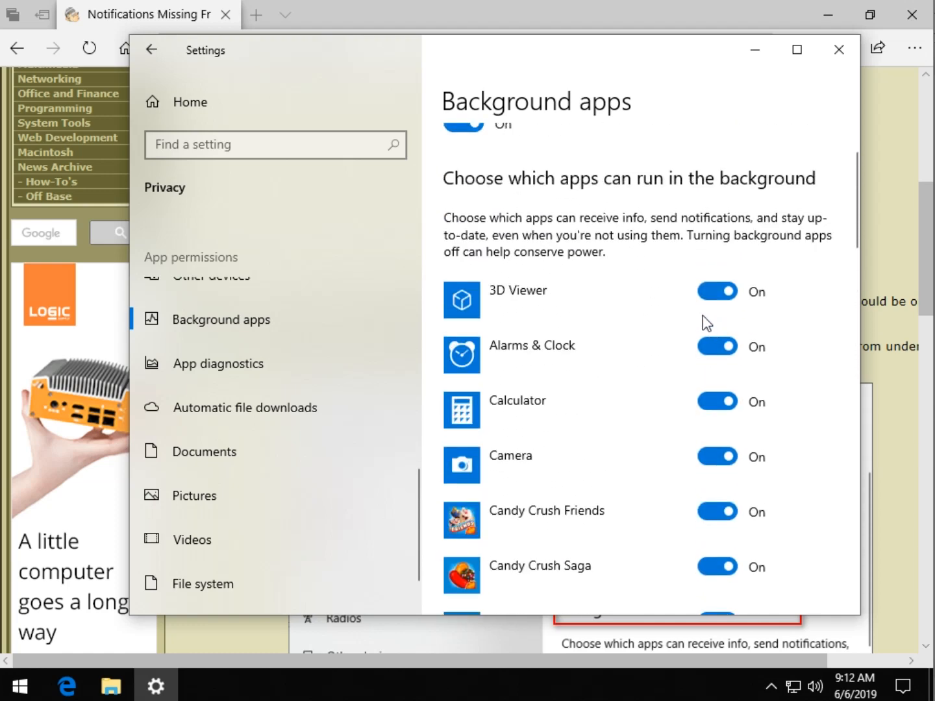
{"action": "left_click", "coordinate": [716, 291]}
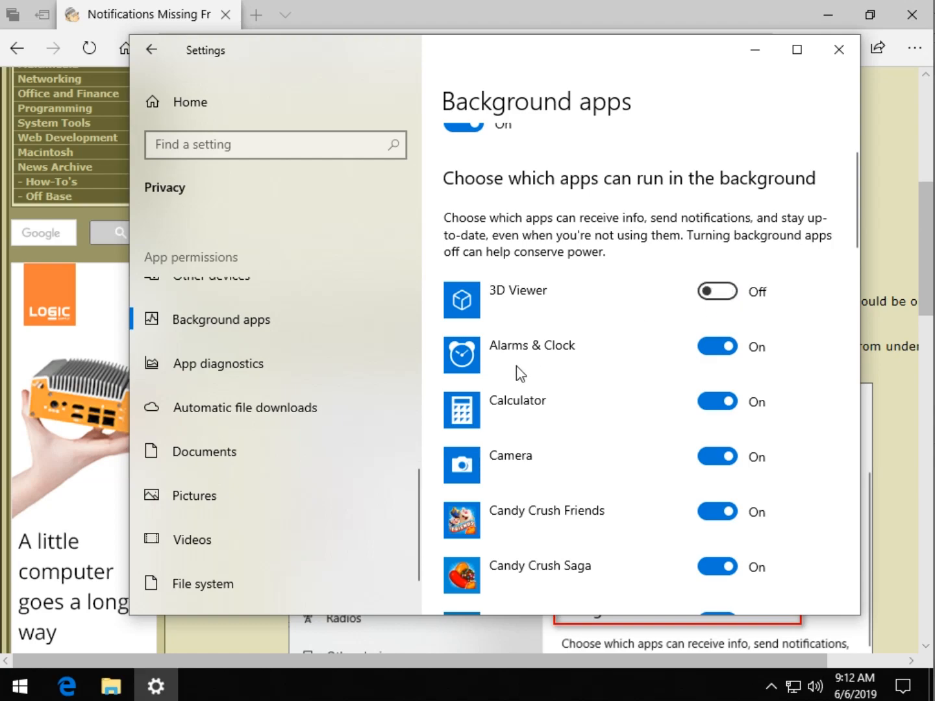
{"action": "left_click", "coordinate": [717, 291]}
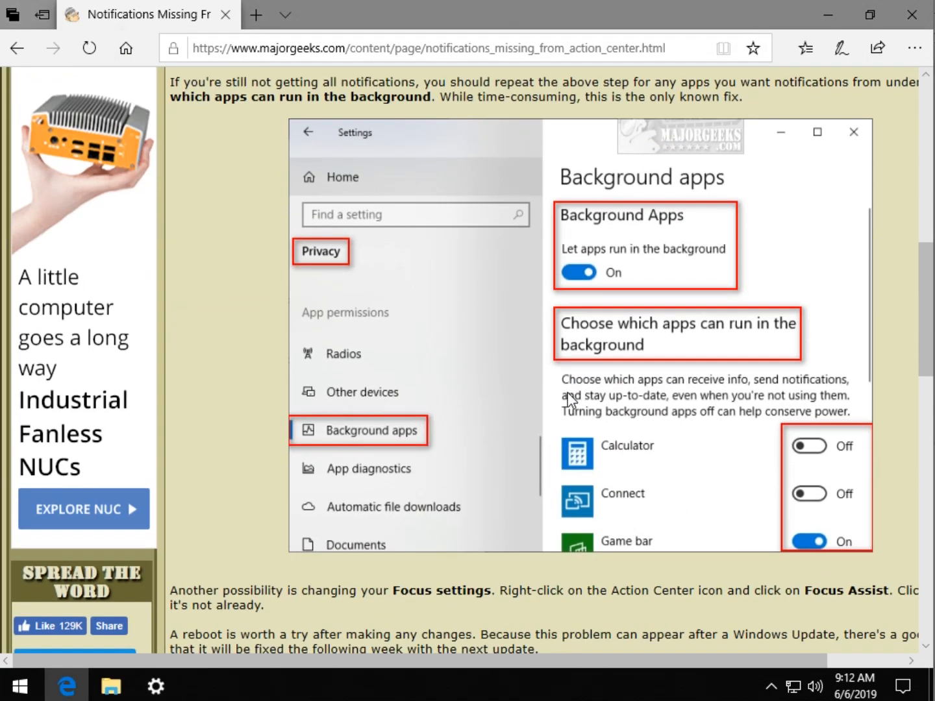
Scroll the MajorGeeks article down to the Focus assist section and reboot advice.
{"action": "scroll", "scroll_direction": "down", "scroll_amount": 3}
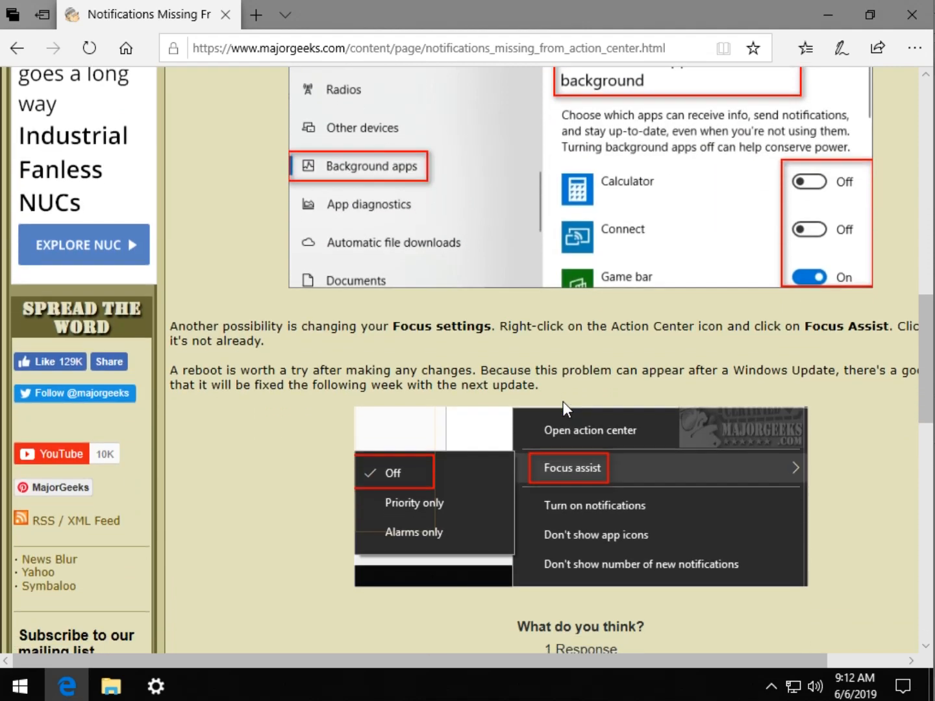
{"action": "mouse_move", "coordinate": [422, 385]}
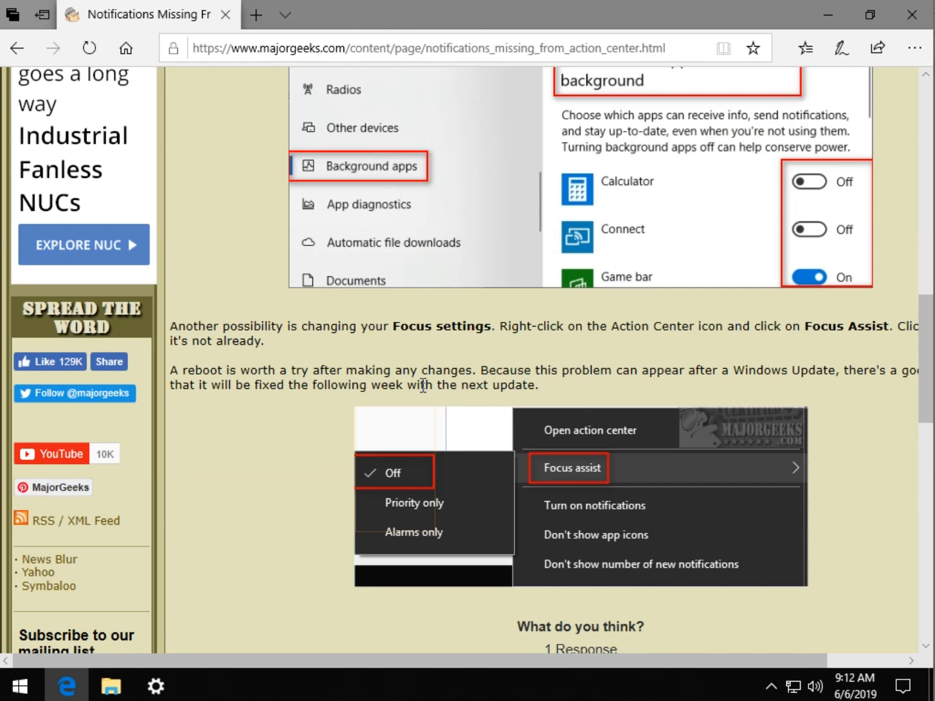
{"action": "mouse_move", "coordinate": [537, 362]}
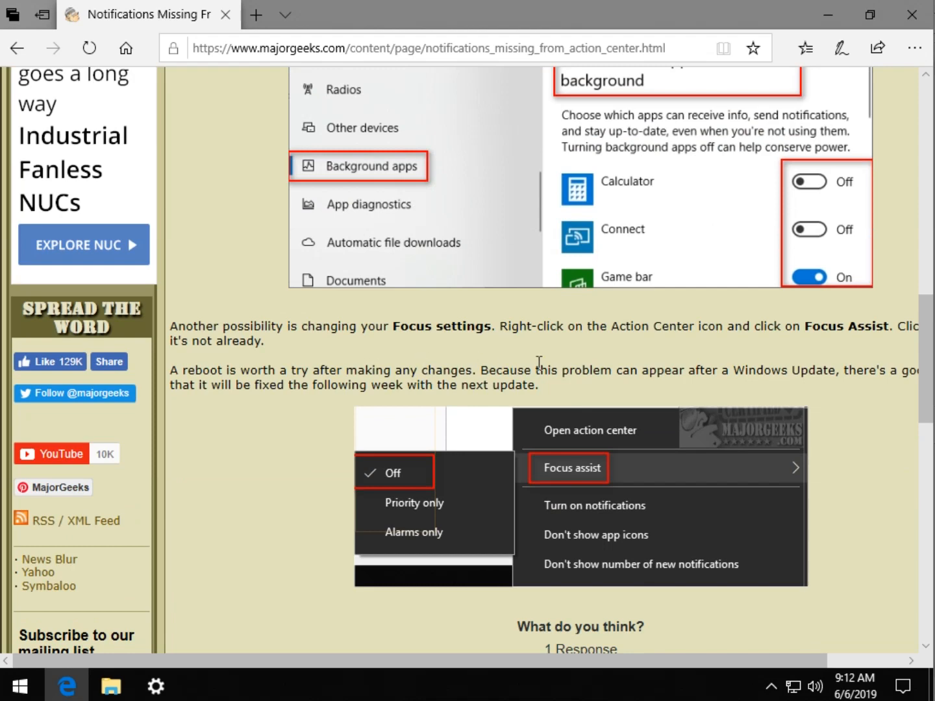
{"action": "mouse_move", "coordinate": [920, 685]}
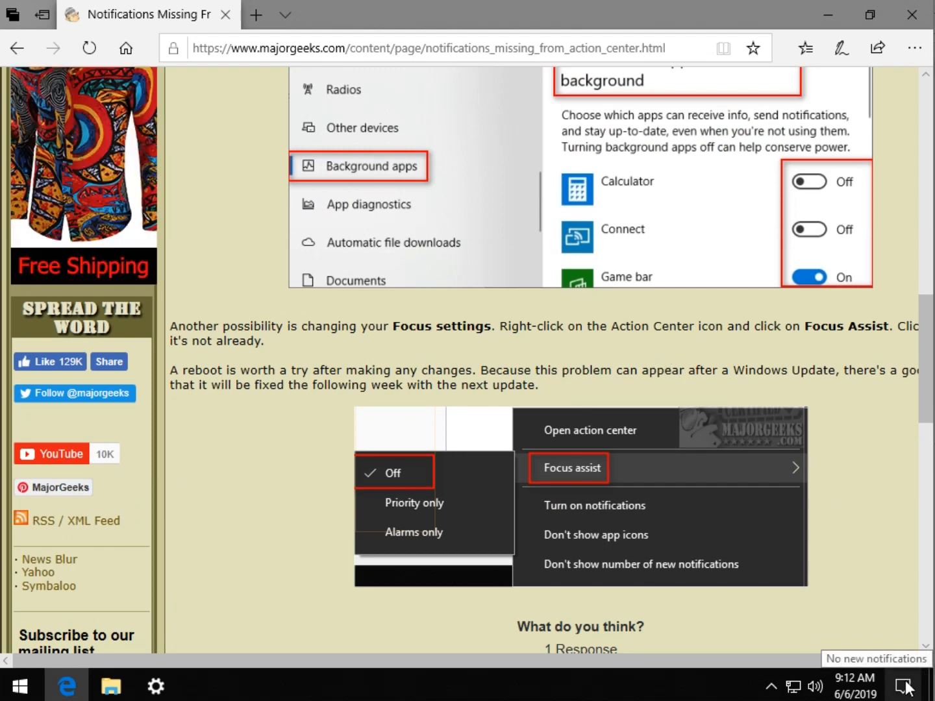
Open the Action Center taskbar menu to check that Focus assist is Off.
{"action": "right_click", "coordinate": [905, 687]}
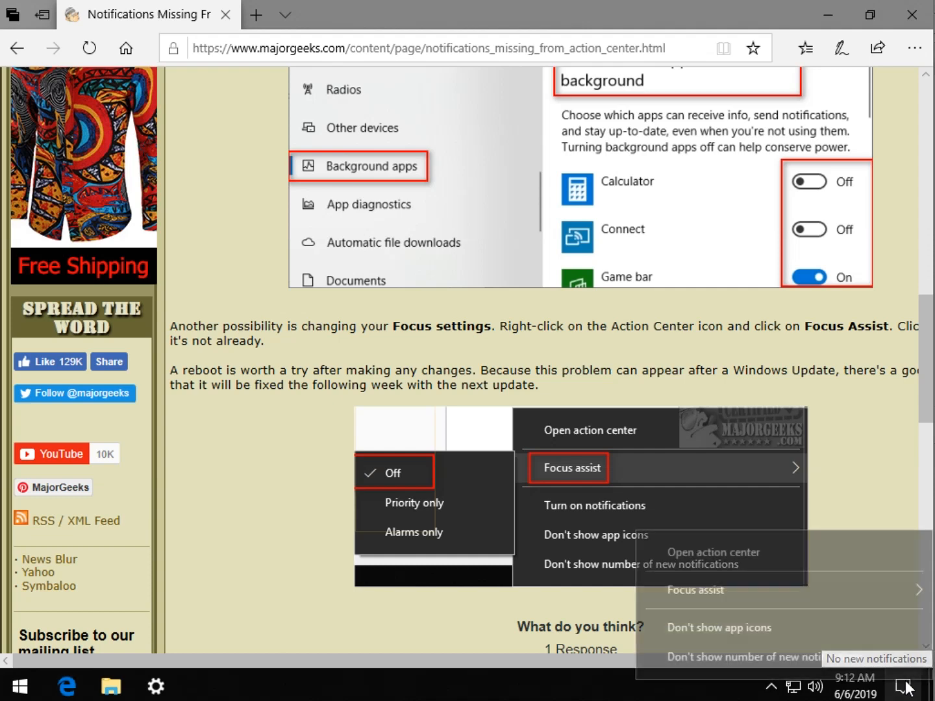
{"action": "mouse_move", "coordinate": [706, 606]}
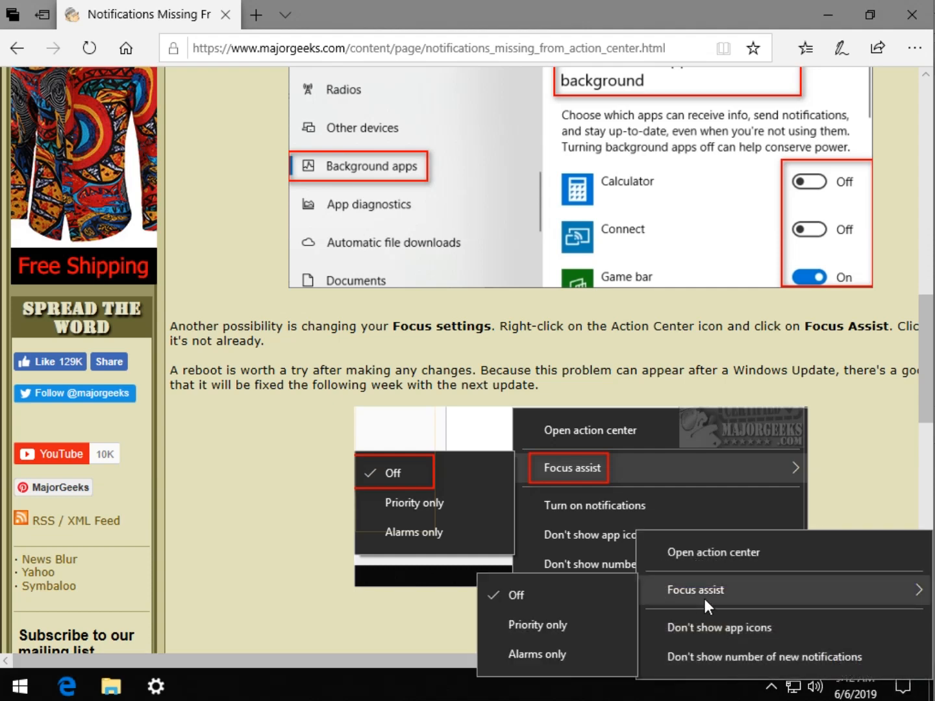
{"action": "mouse_move", "coordinate": [551, 596]}
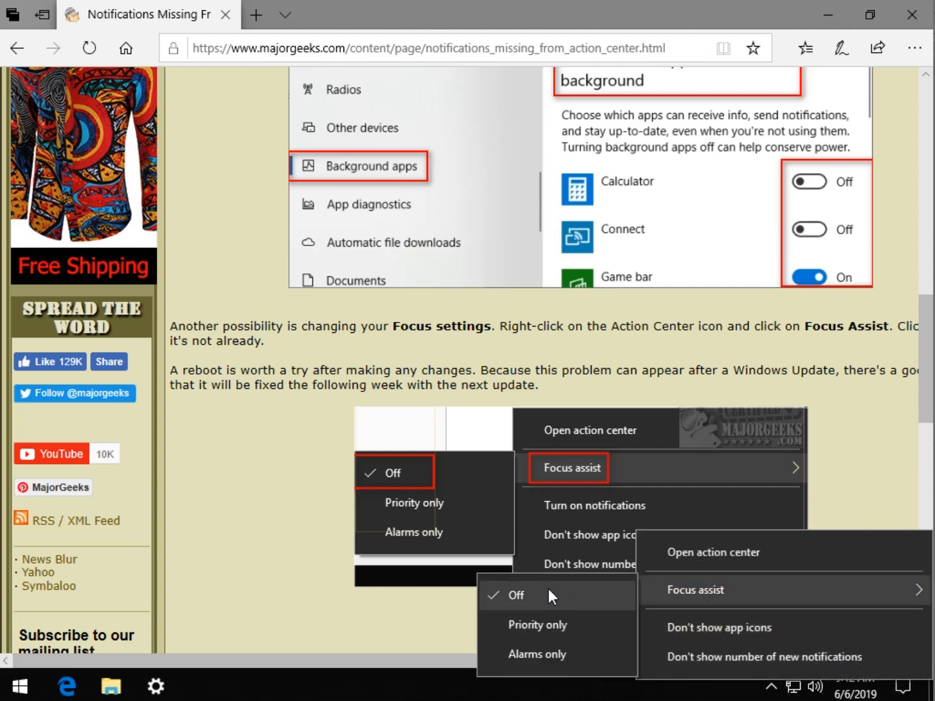
{"action": "mouse_move", "coordinate": [547, 632]}
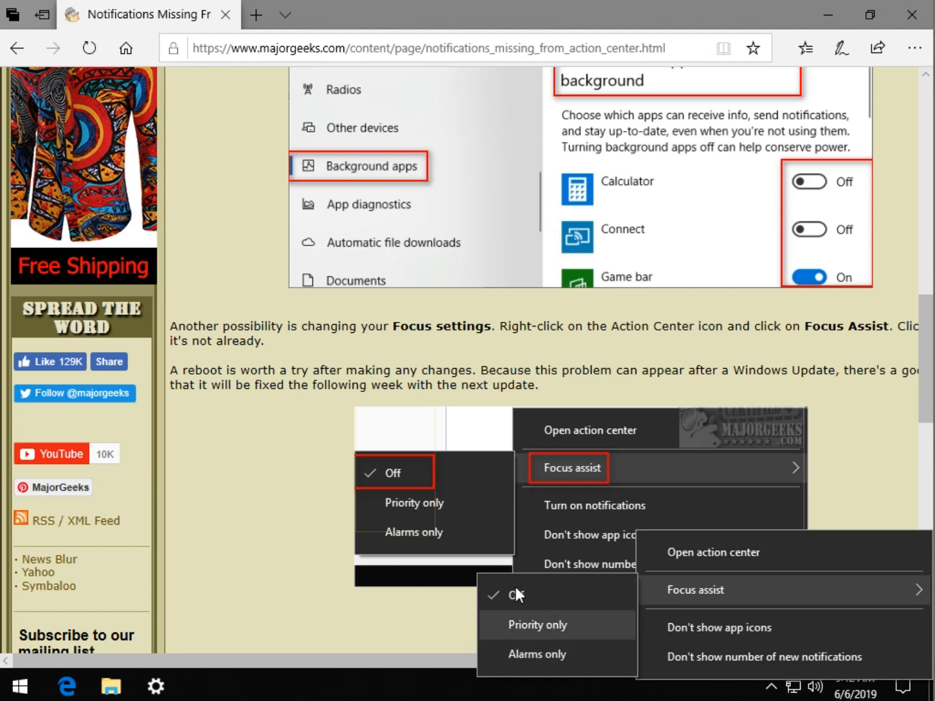
Dismiss the Action Center menu and scroll the MajorGeeks article back to its opening notification steps.
{"action": "scroll", "scroll_direction": "down", "scroll_amount": 3}
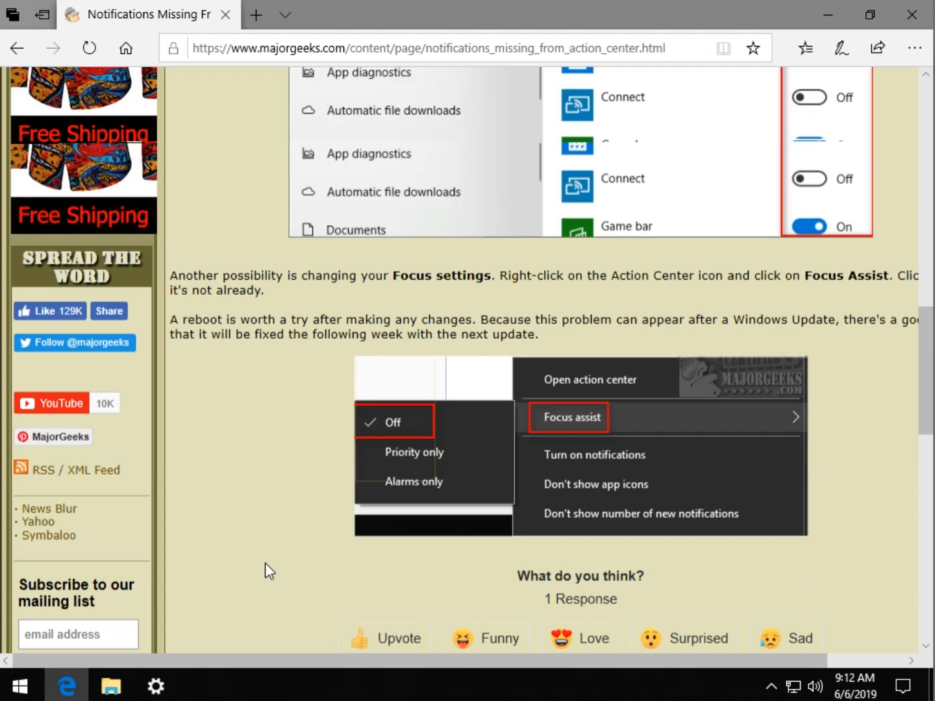
{"action": "scroll", "scroll_direction": "up", "scroll_amount": 3}
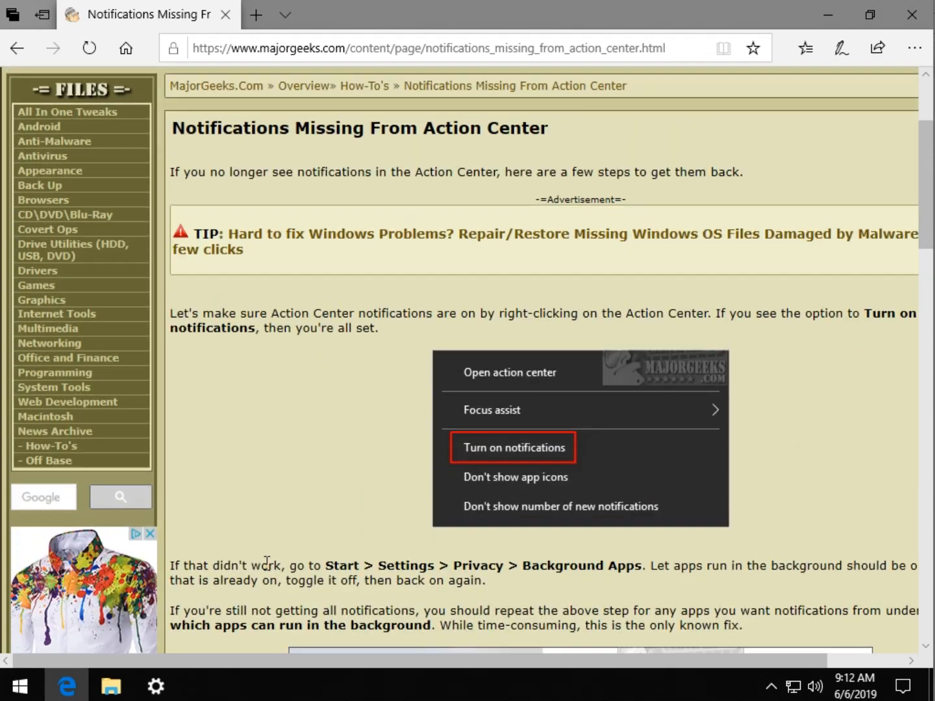
{"action": "mouse_move", "coordinate": [506, 460]}
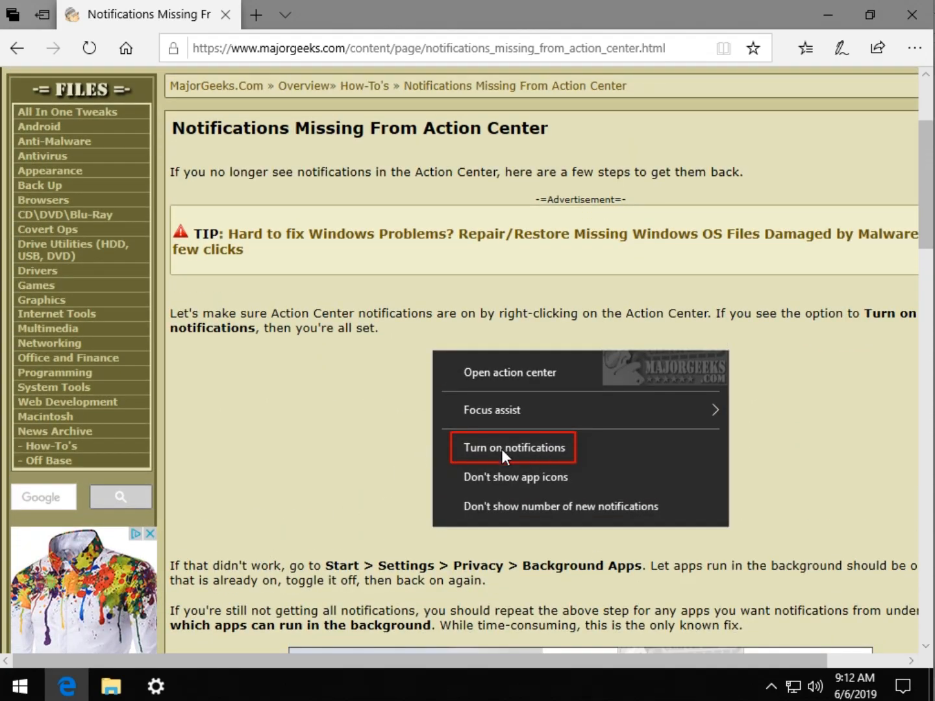
{"action": "scroll", "scroll_direction": "down", "scroll_amount": 3}
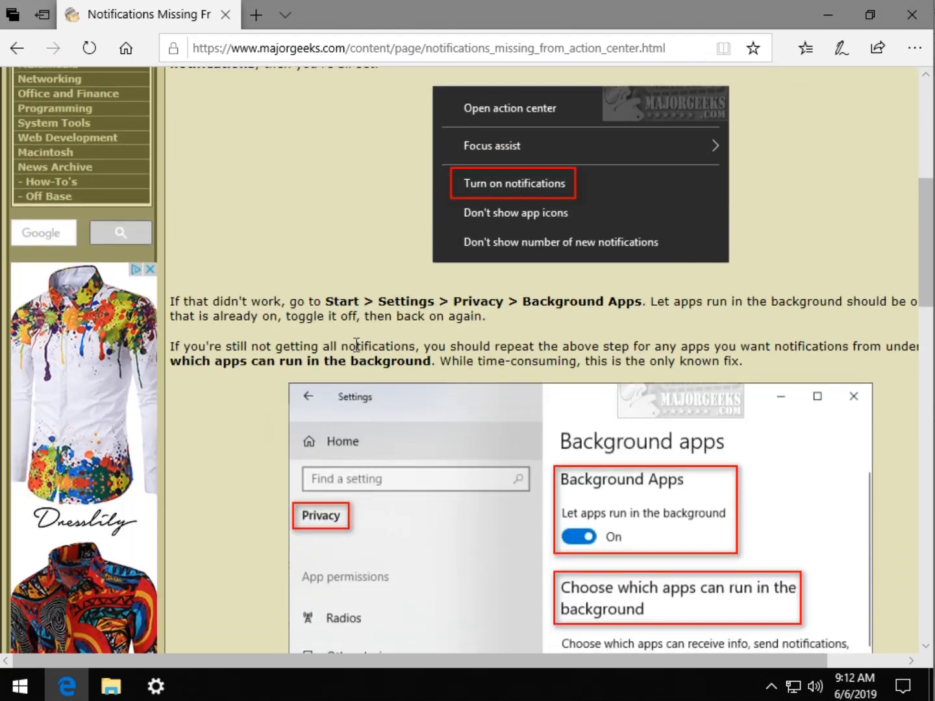
{"action": "scroll", "scroll_direction": "down", "scroll_amount": 3}
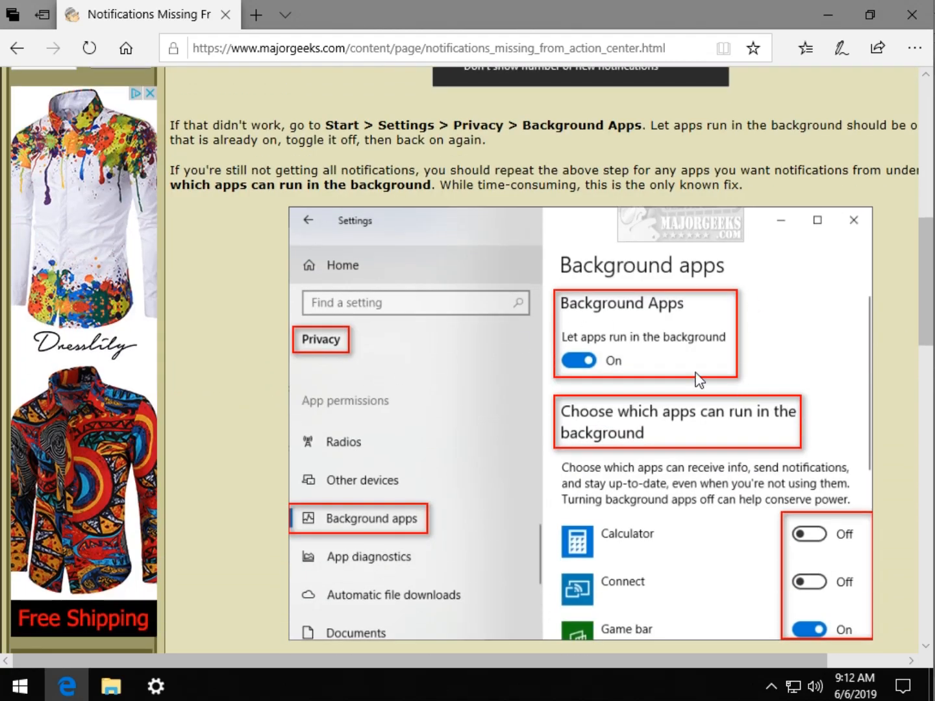
{"action": "mouse_move", "coordinate": [606, 327]}
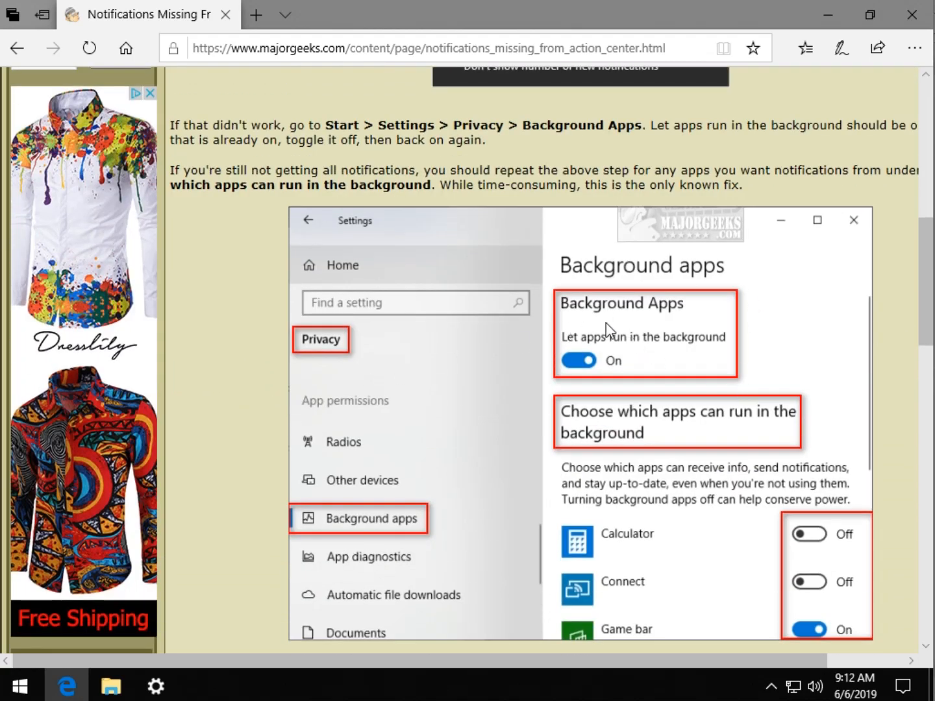
{"action": "scroll", "scroll_direction": "down", "scroll_amount": 3}
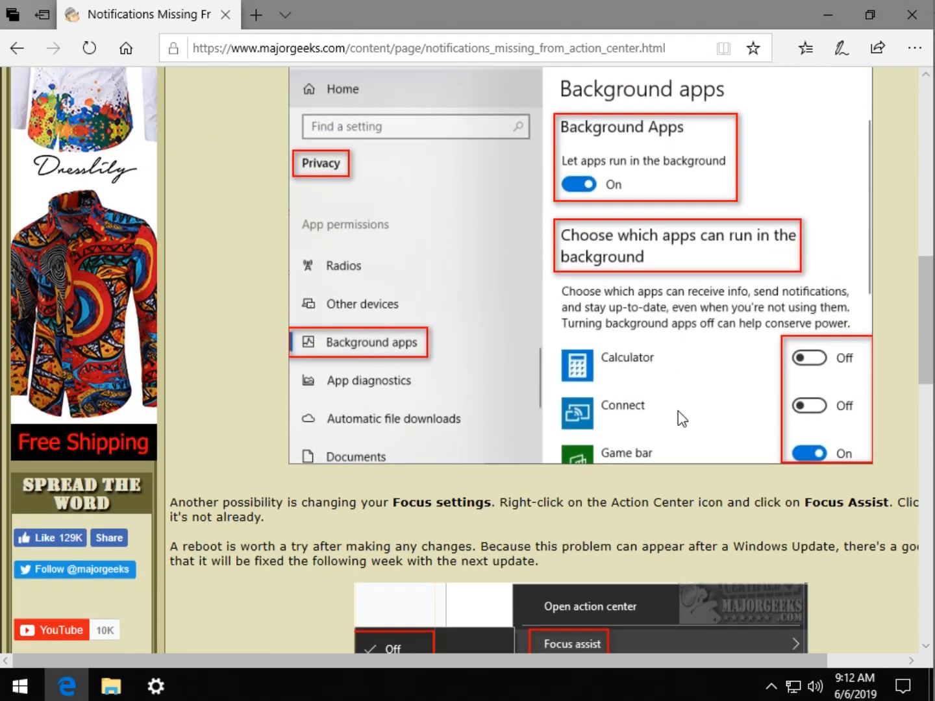
{"action": "mouse_move", "coordinate": [667, 227]}
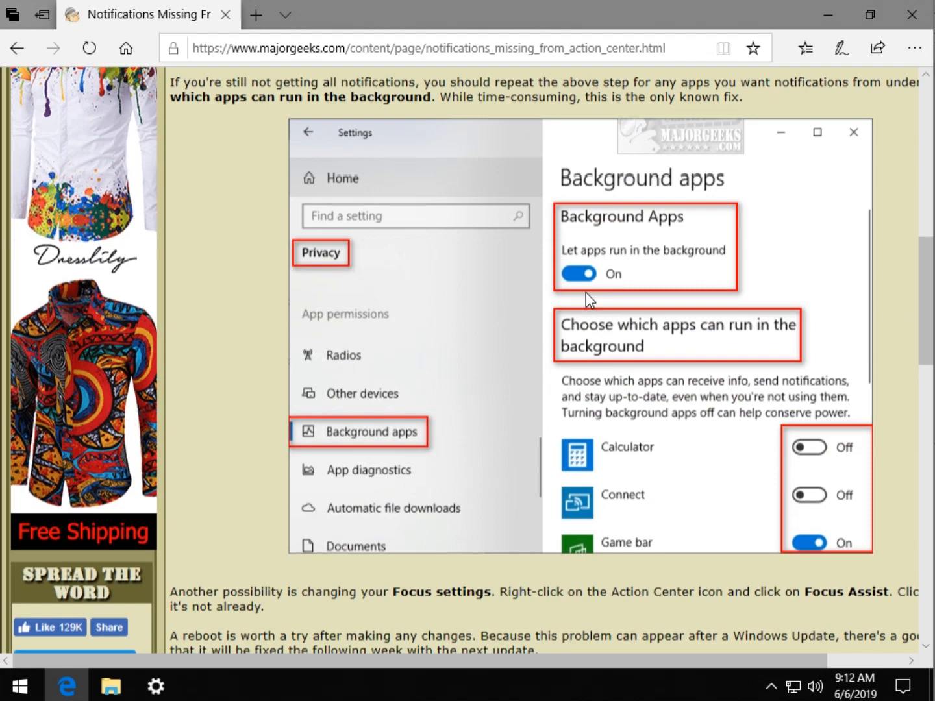
{"action": "scroll", "scroll_direction": "down", "scroll_amount": 3}
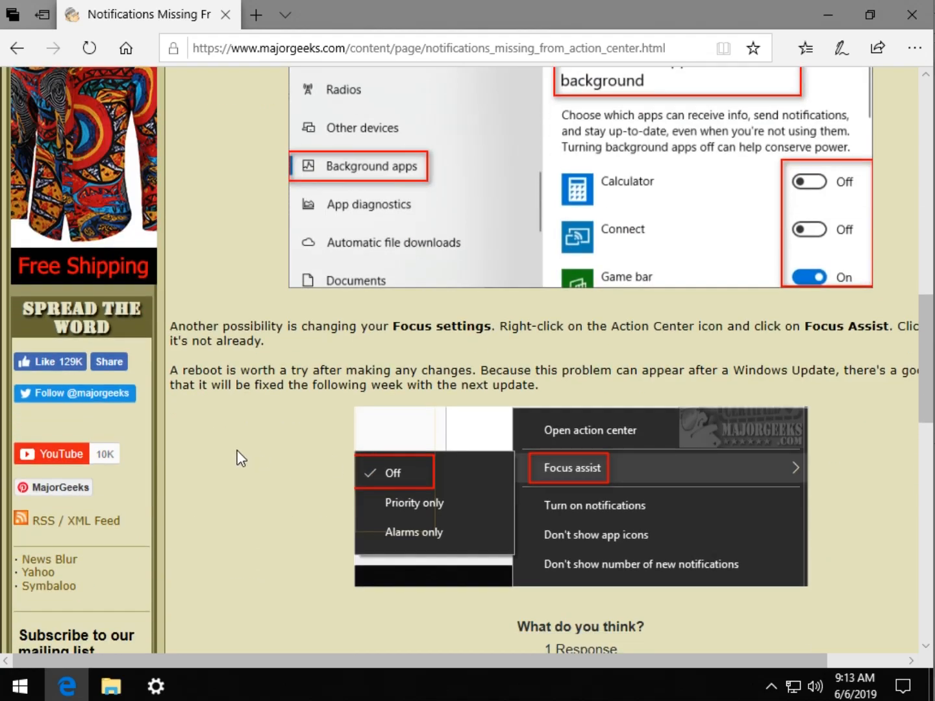
{"action": "scroll", "scroll_direction": "down", "scroll_amount": 3}
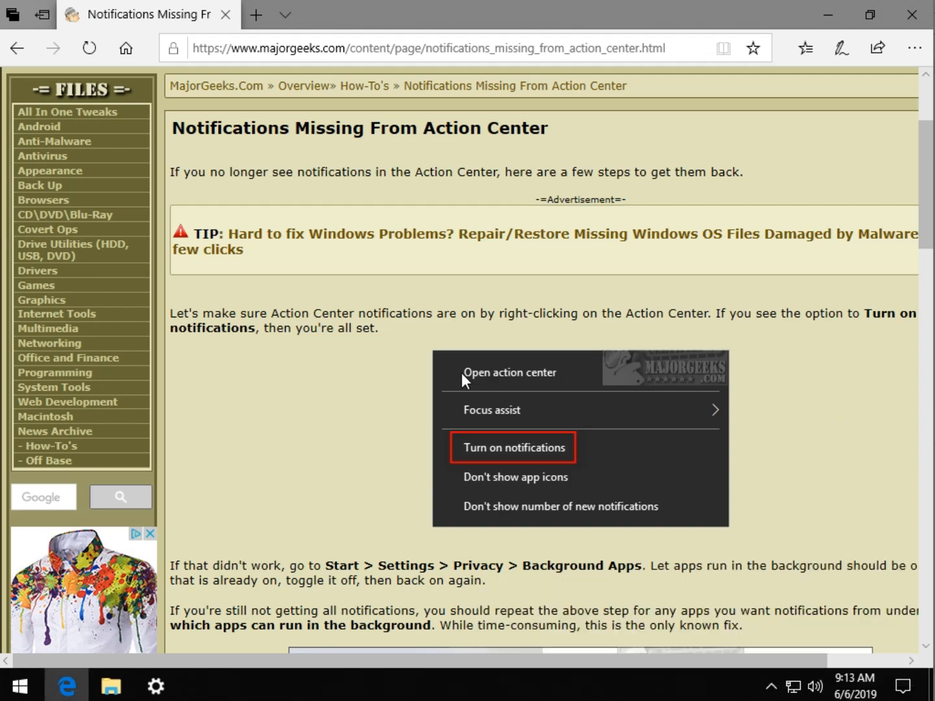
{"action": "scroll", "scroll_direction": "down", "scroll_amount": 3}
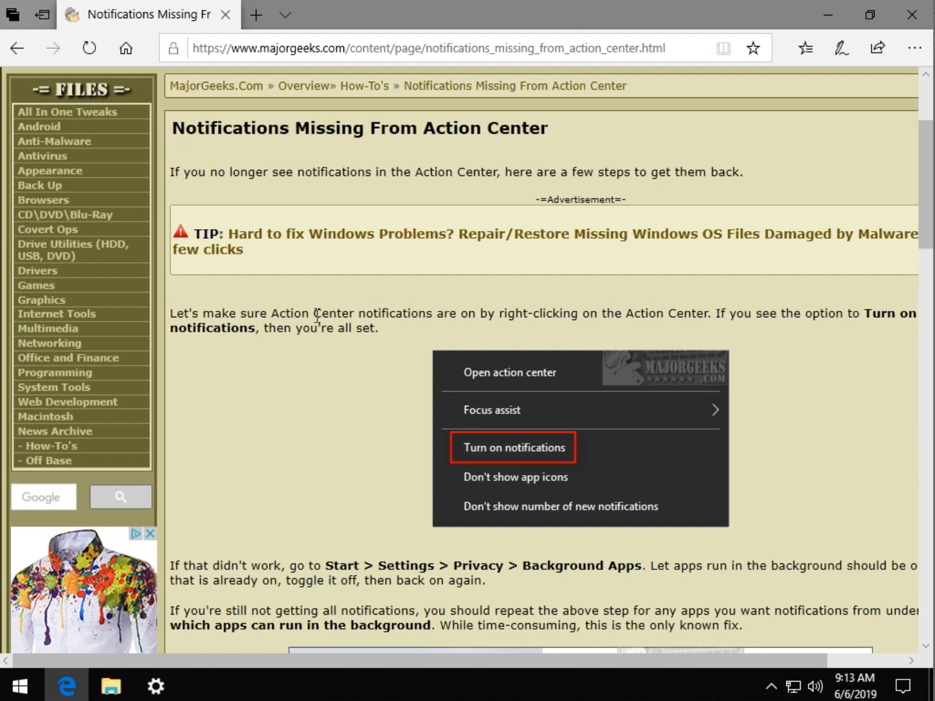
{"action": "mouse_move", "coordinate": [278, 372]}
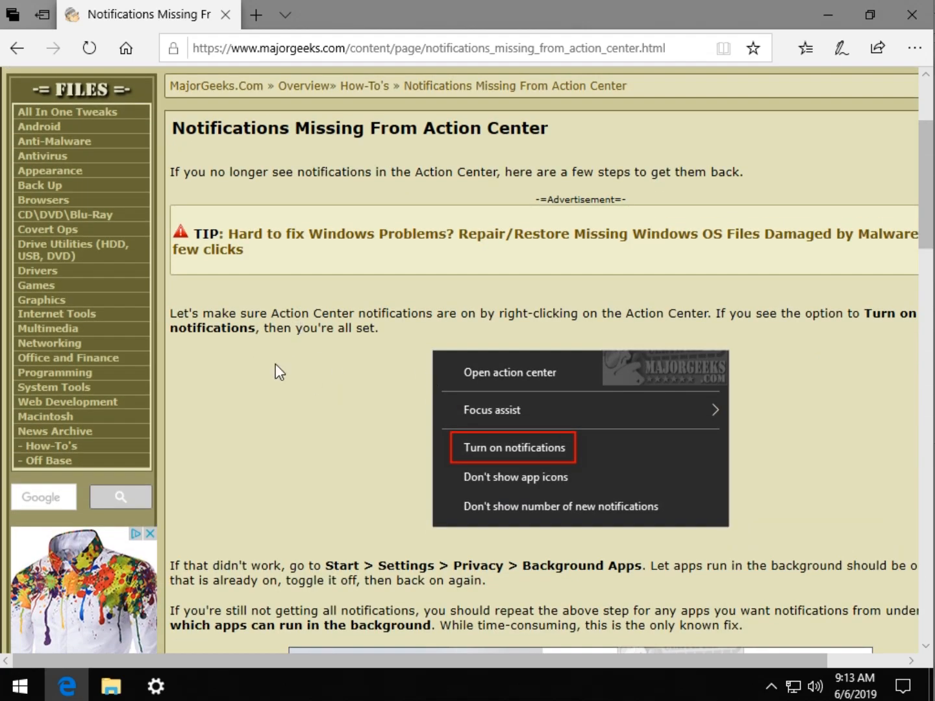
{"action": "mouse_move", "coordinate": [311, 307]}
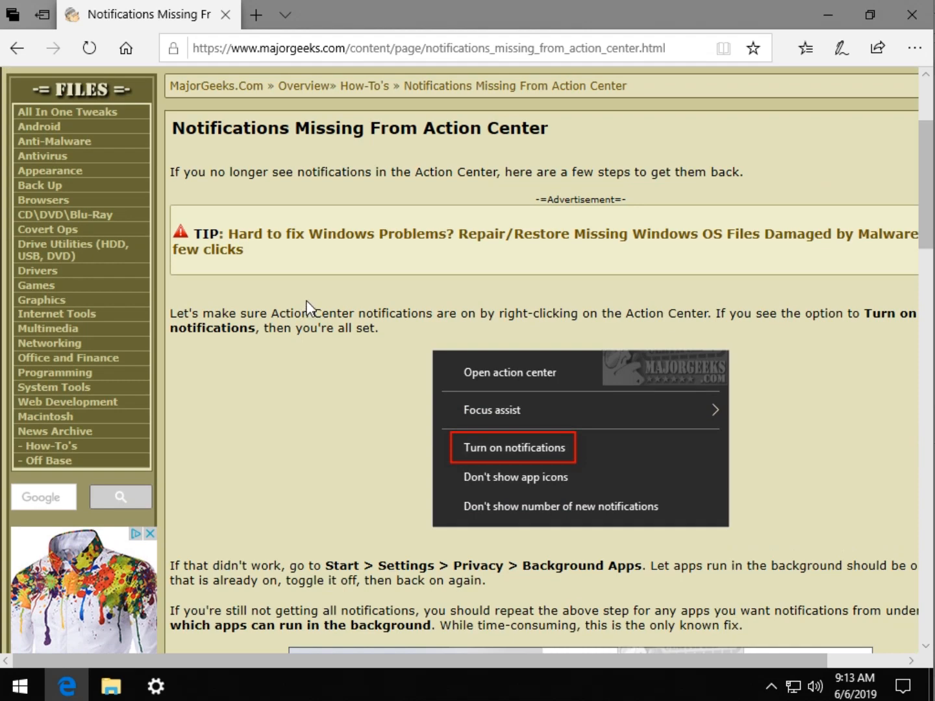